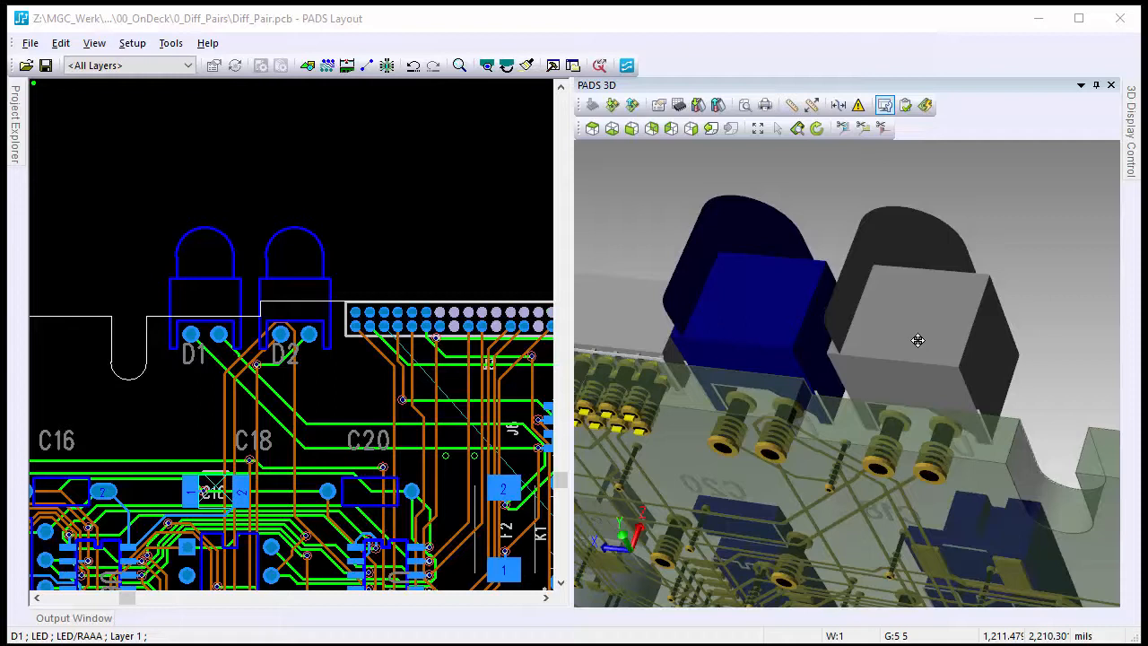
Import L503GD-H401.stp as D1's 3D model, added as an LED/RAAA cell override
left_click(204, 278)
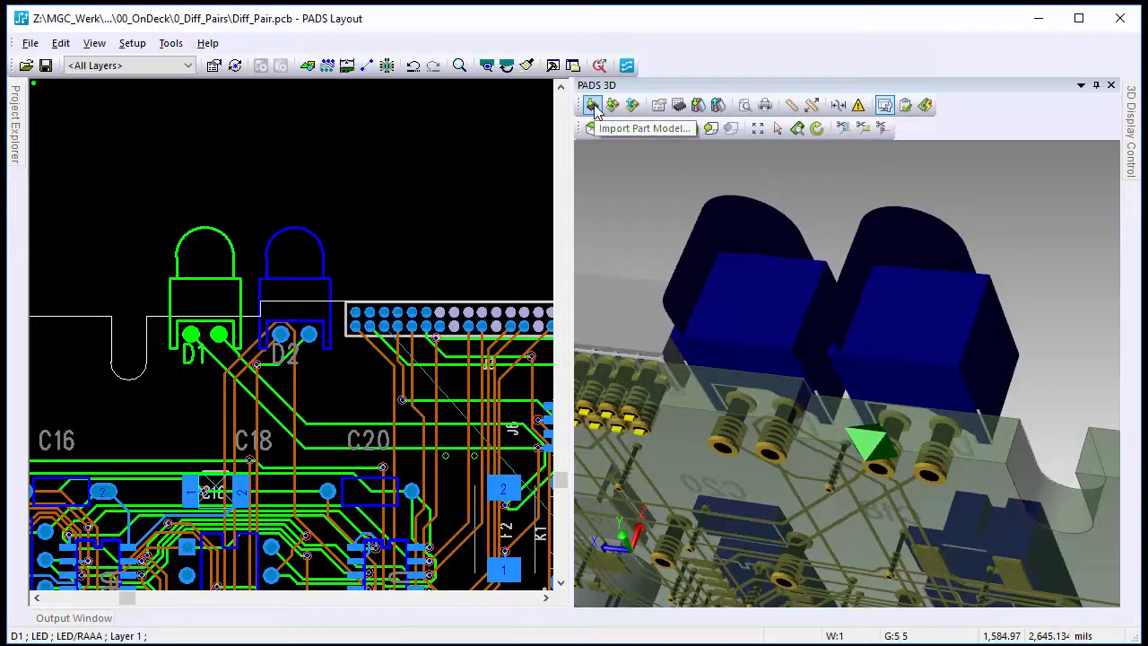
left_click(592, 105)
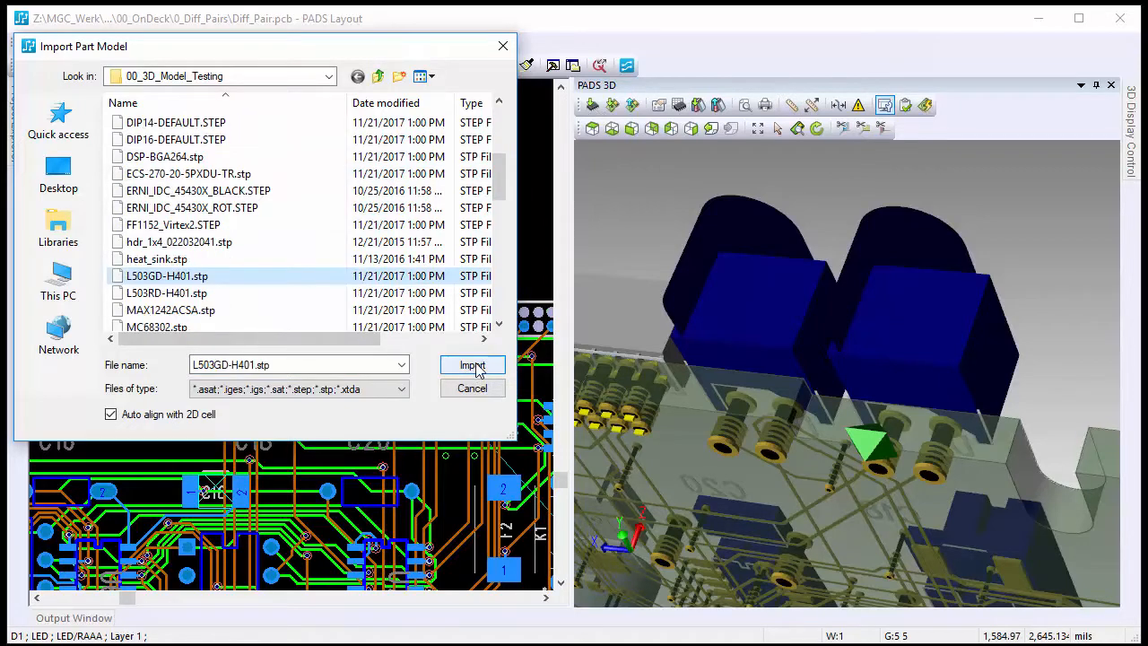
left_click(472, 365)
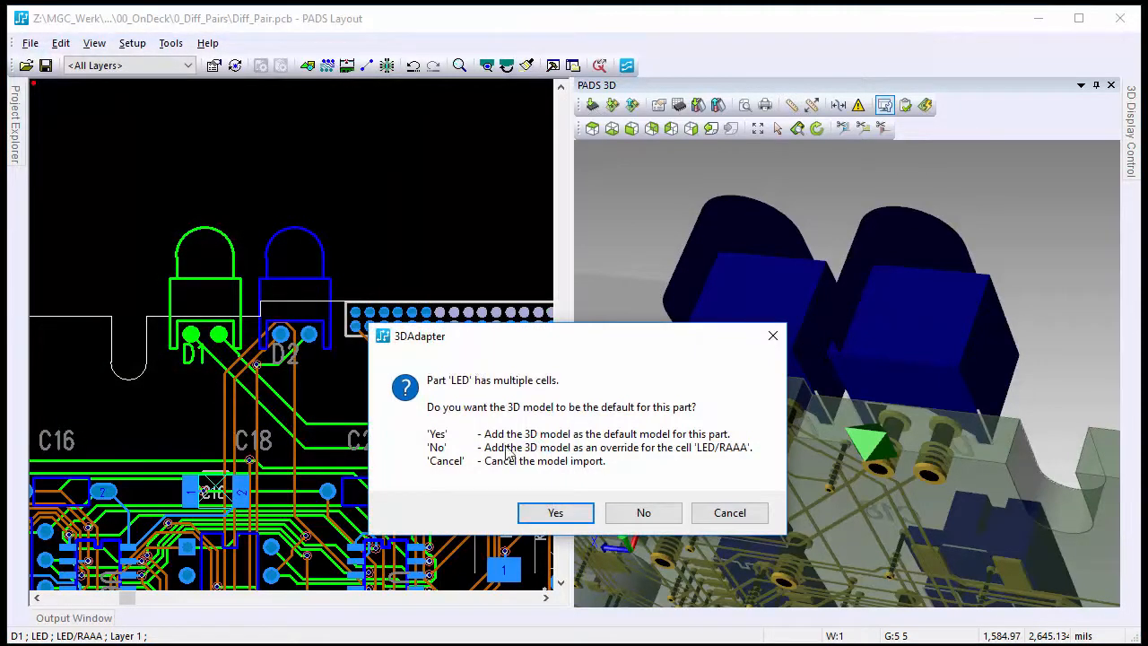
mouse_move(643, 512)
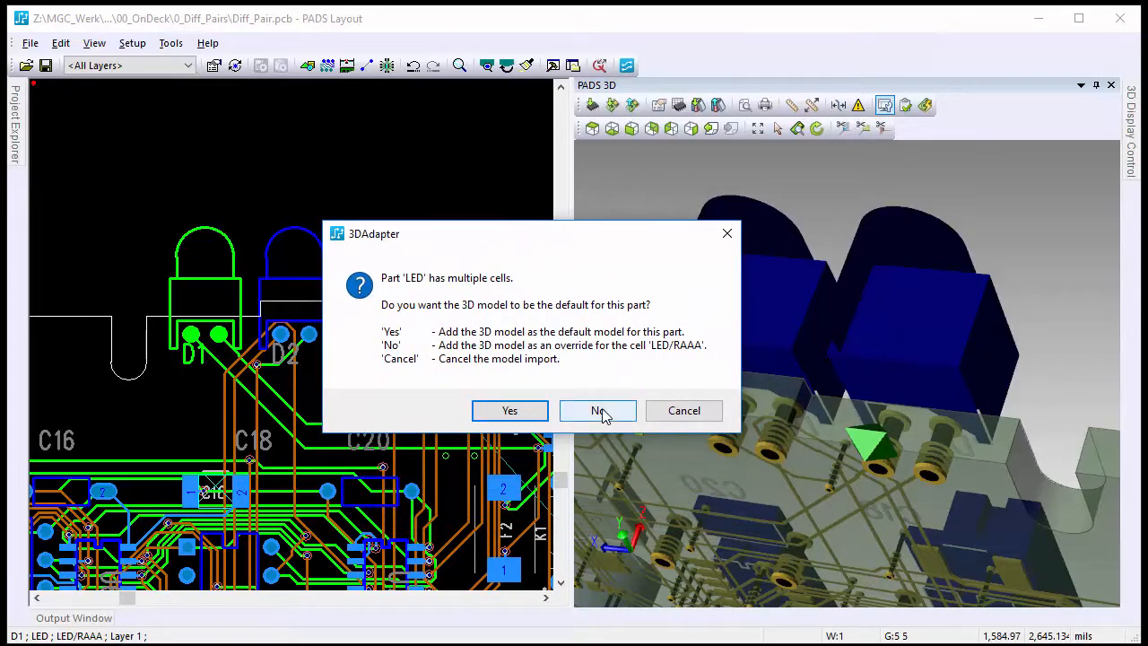
left_click(597, 410)
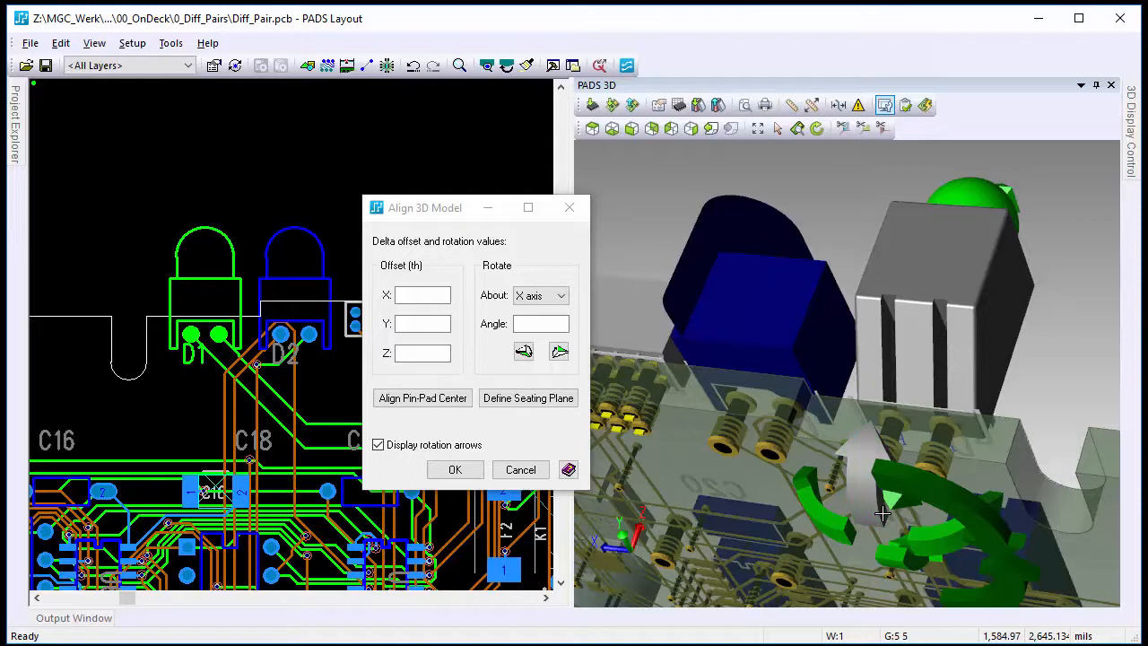
Rotate the green LED model upright with its dome on top using the rotation arrows
left_click(377, 444)
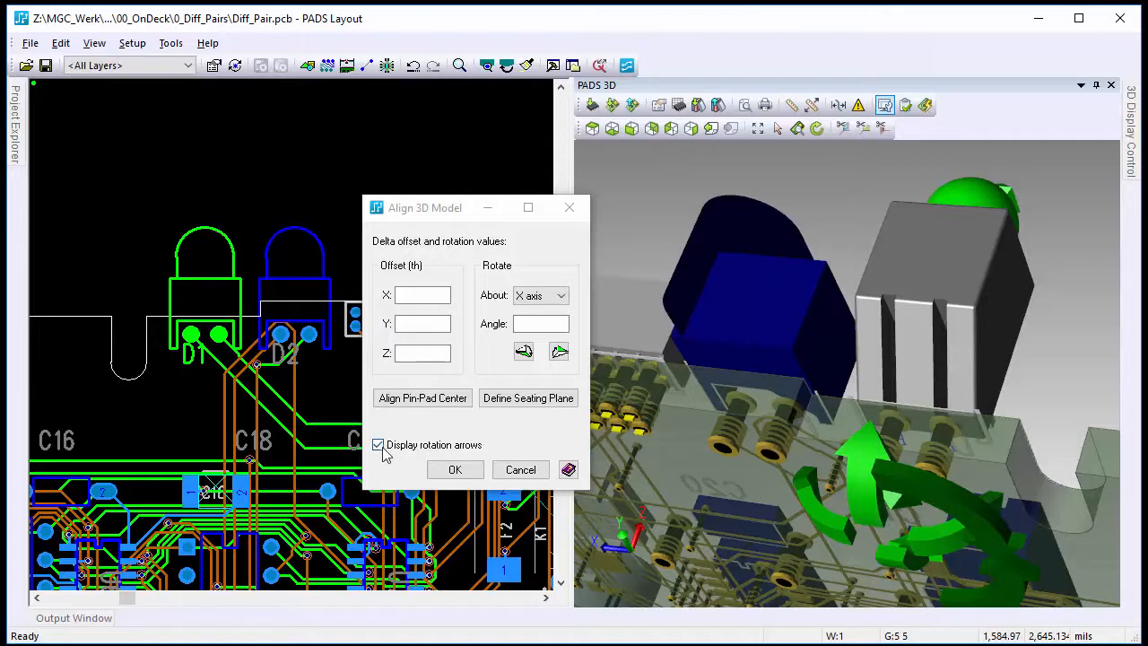
left_click(378, 445)
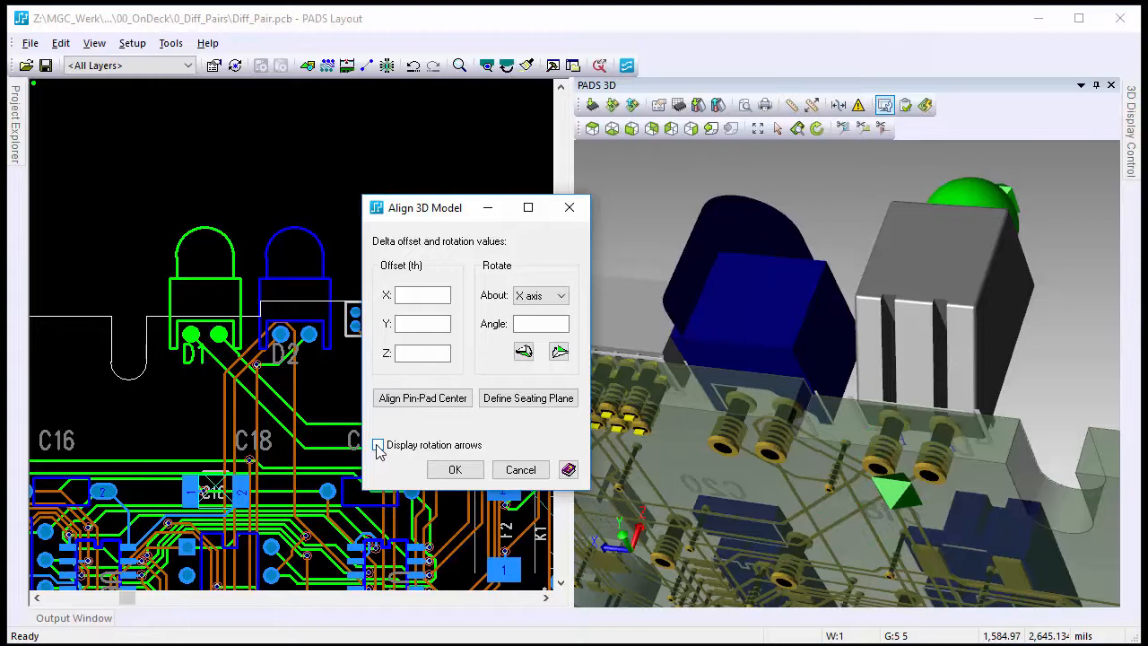
left_click(378, 444)
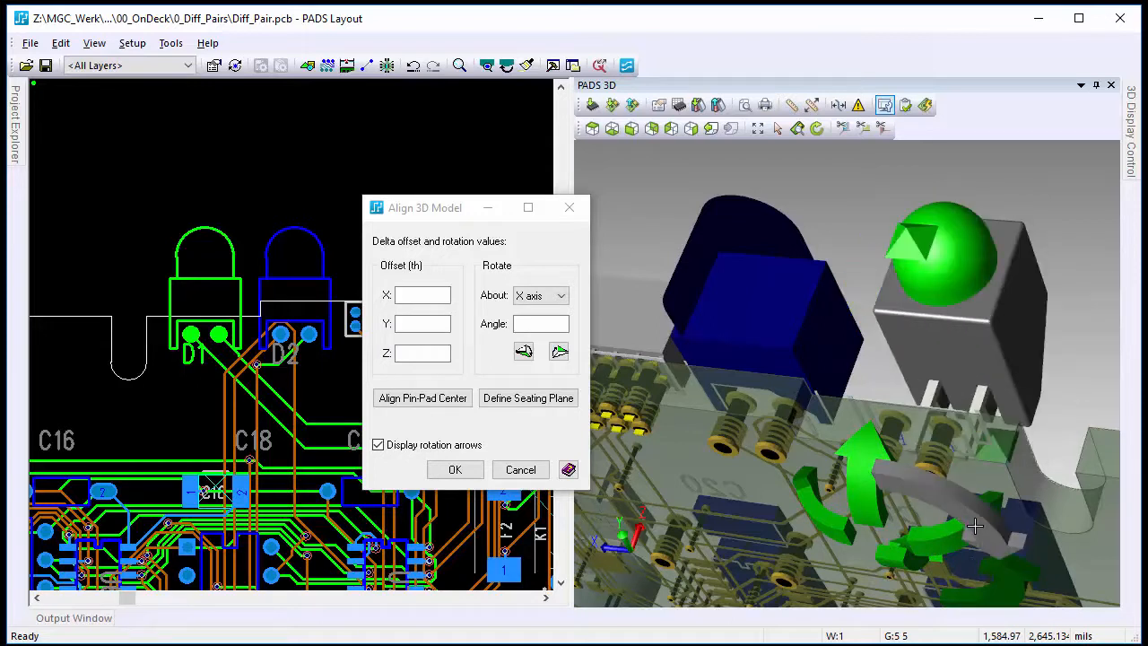
left_click(377, 445)
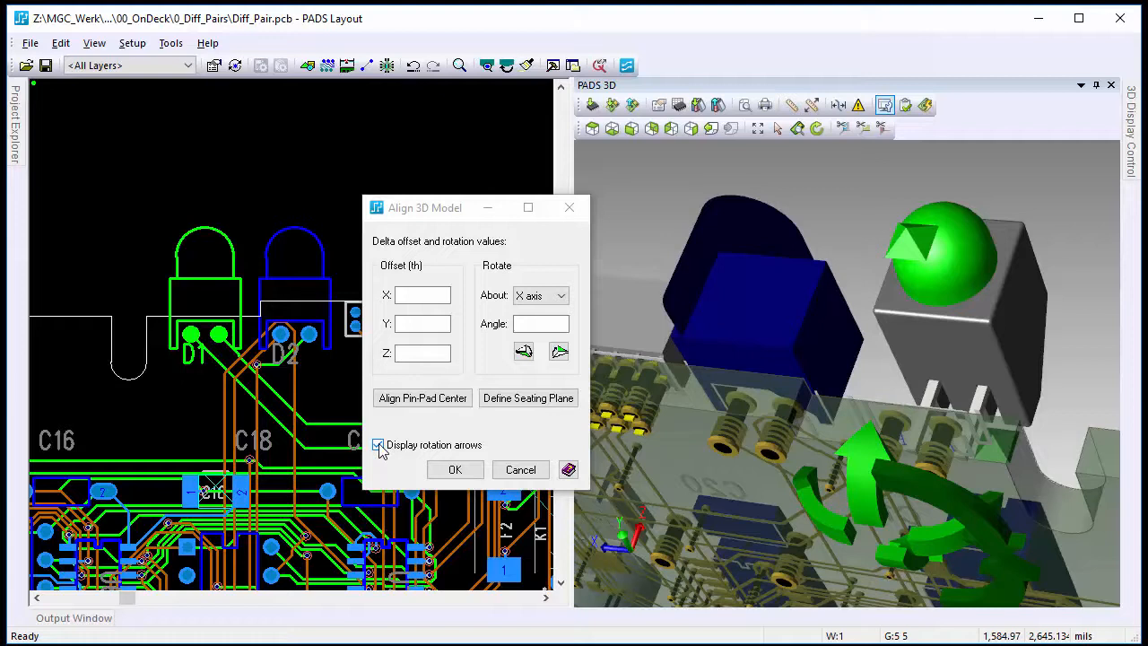
left_click(377, 445)
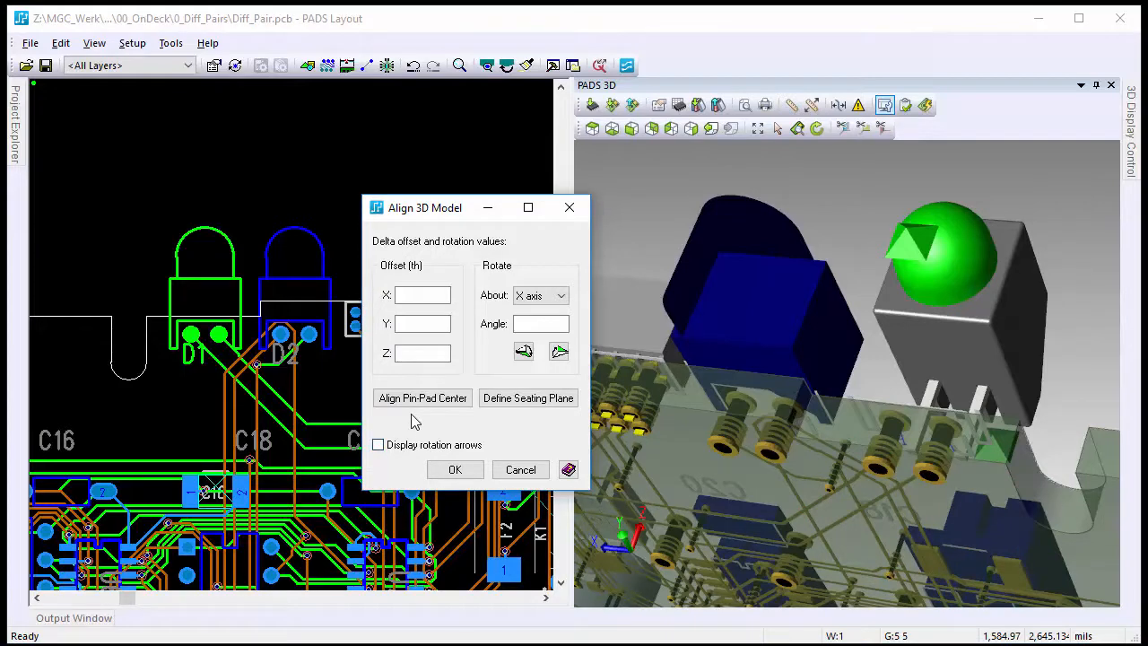
Centre the green LED pins on D1's pads and define its bottom face as the seating plane
left_click(422, 398)
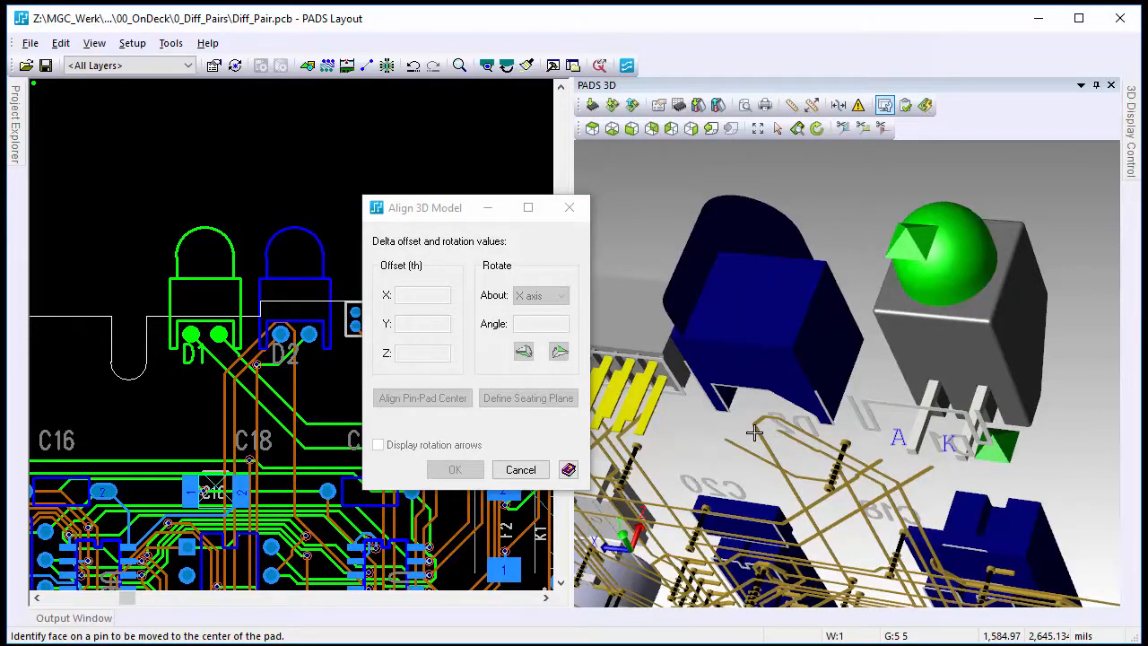
mouse_move(816, 442)
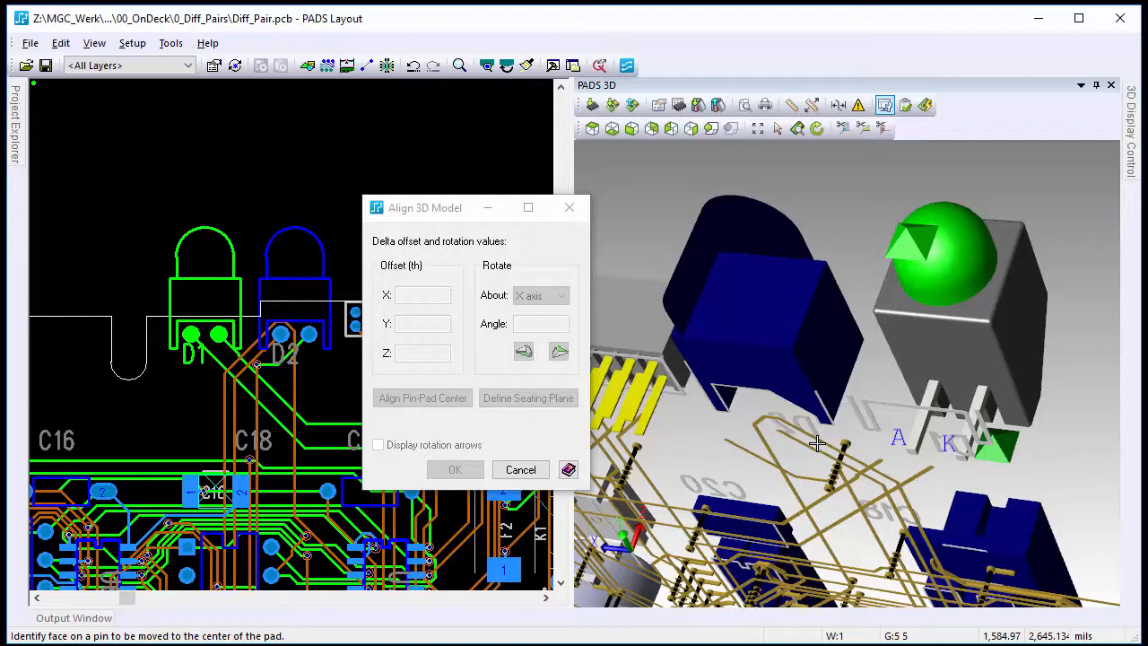
mouse_move(912, 452)
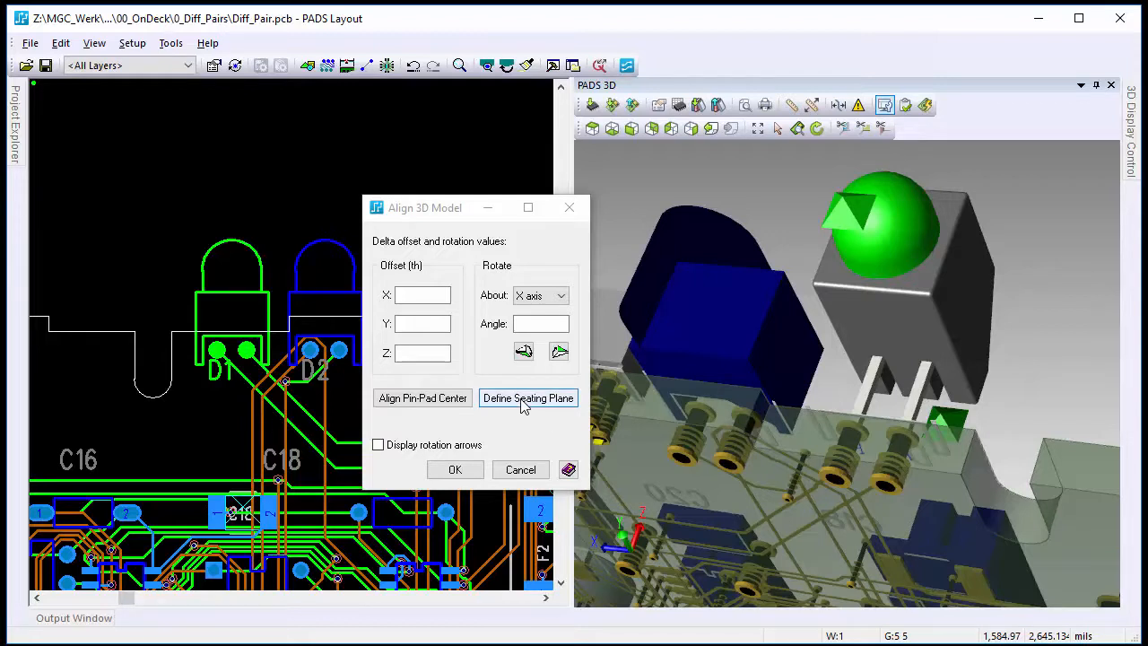
left_click(527, 398)
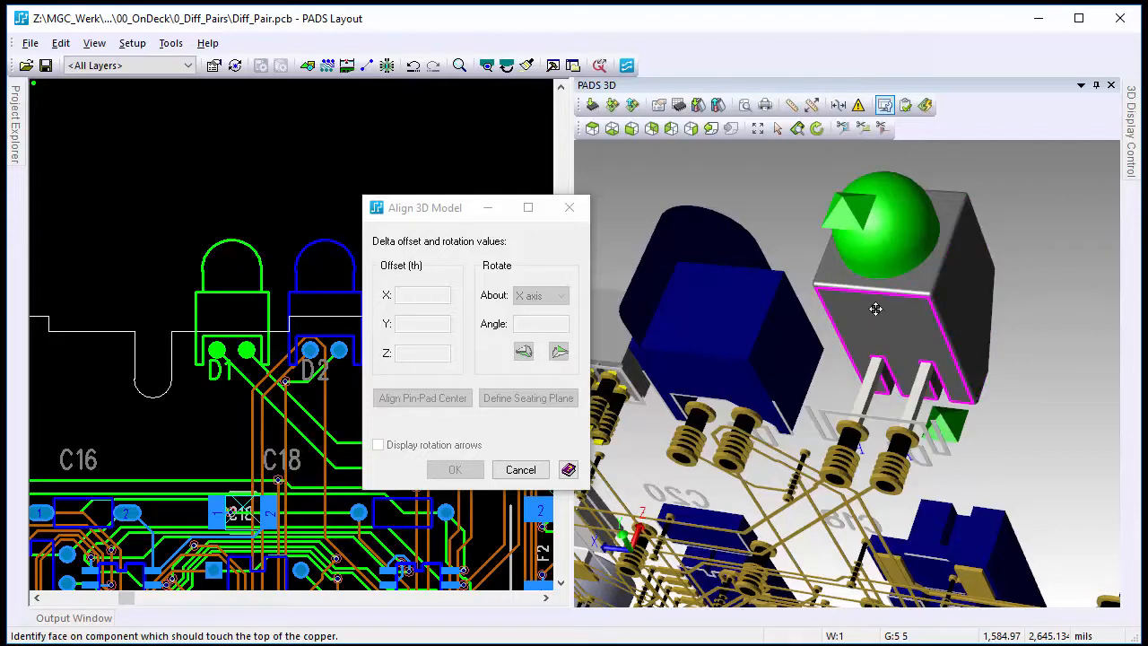
mouse_move(901, 364)
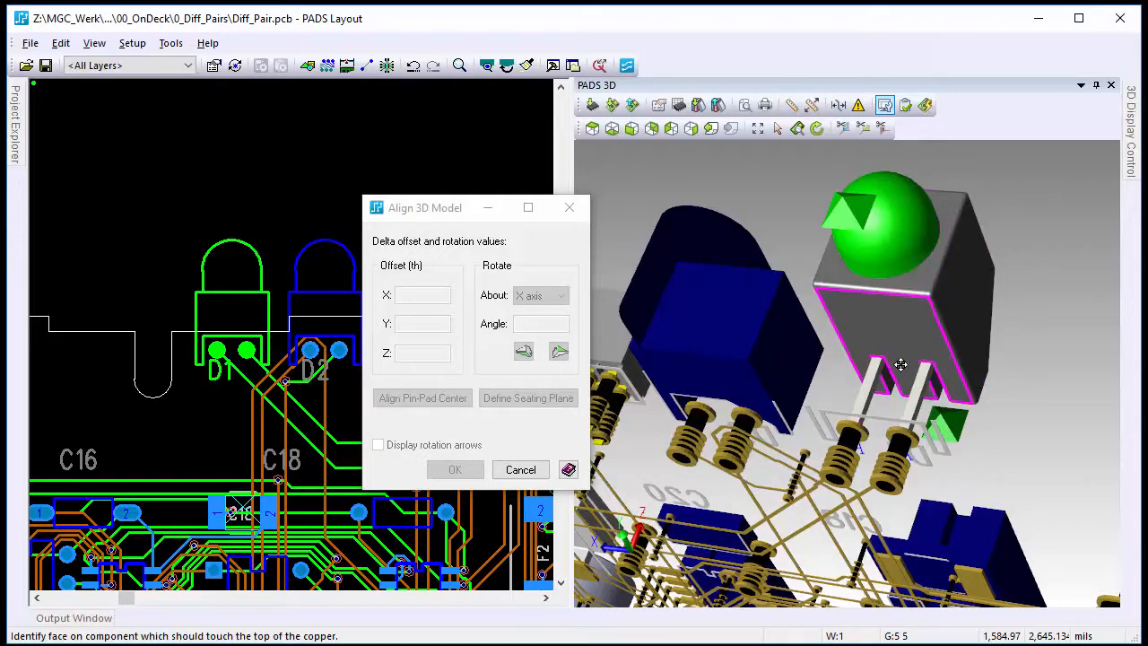
mouse_move(897, 333)
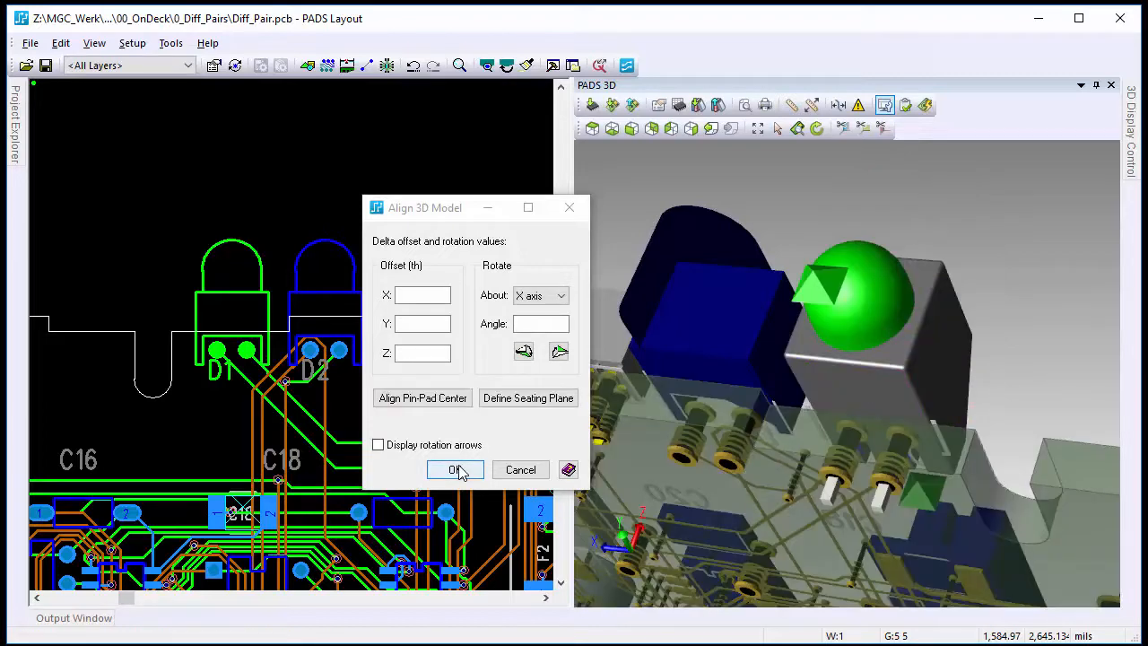
Confirm the green LED alignment and map L503GD-H401.stp to the LED part
left_click(455, 469)
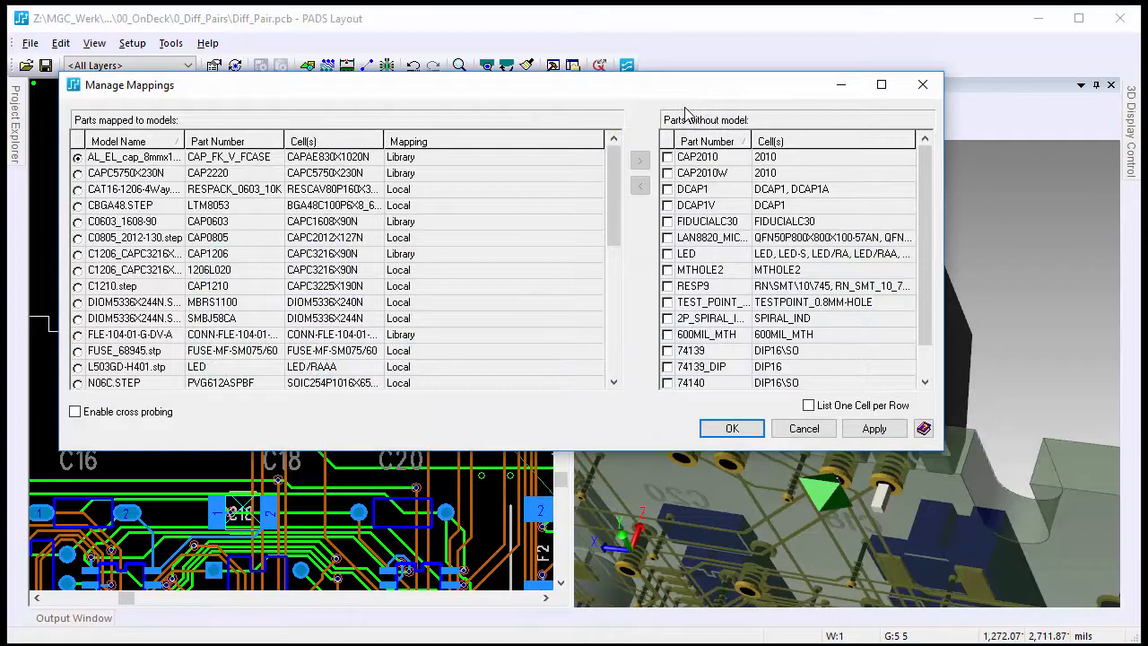
mouse_move(175, 375)
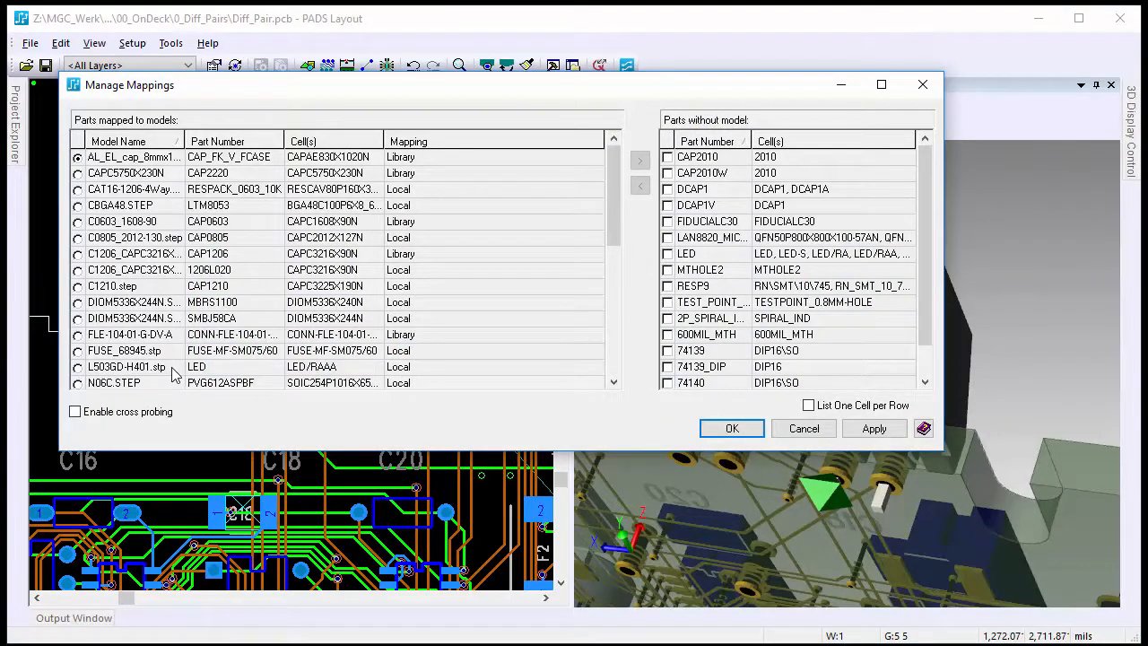
left_click(77, 365)
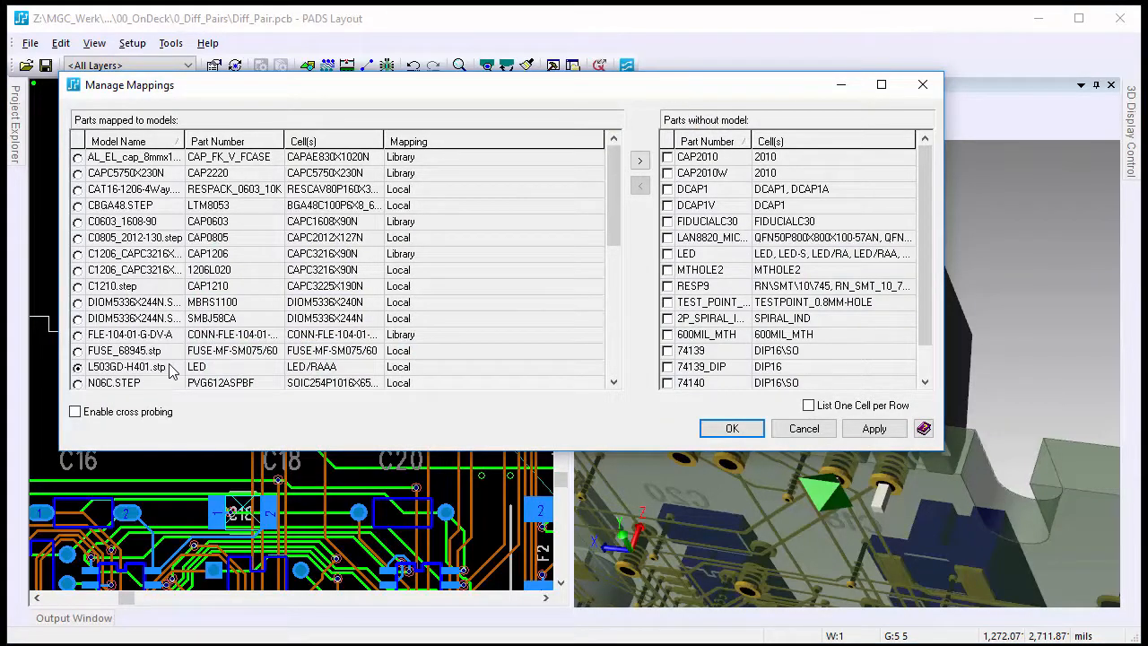
mouse_move(224, 375)
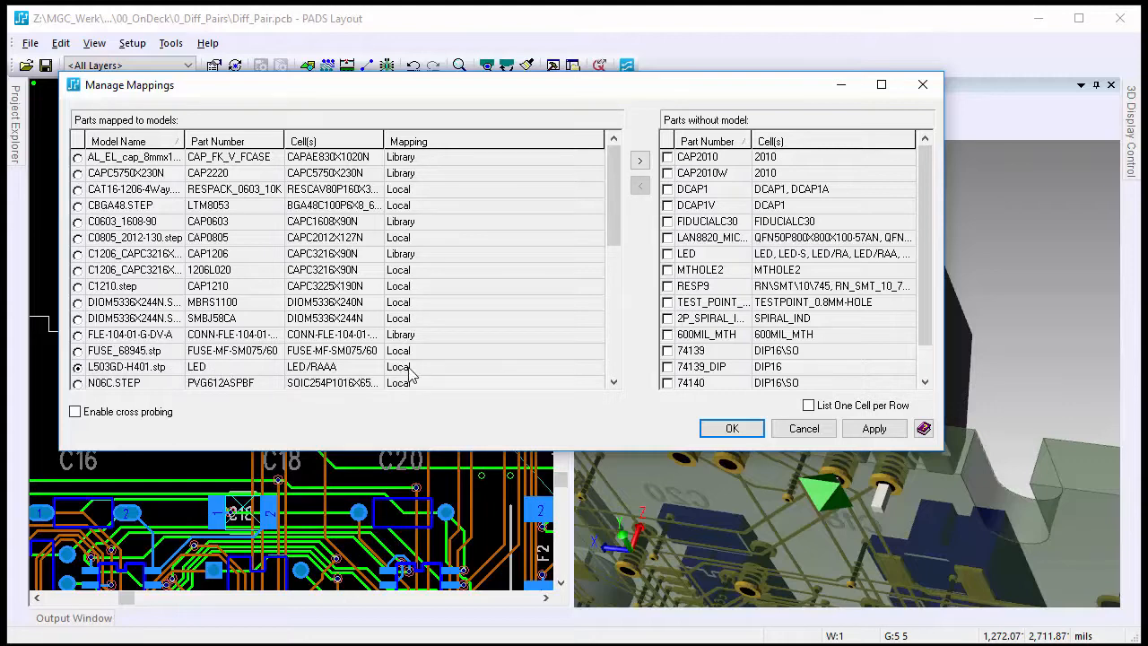
left_click(731, 428)
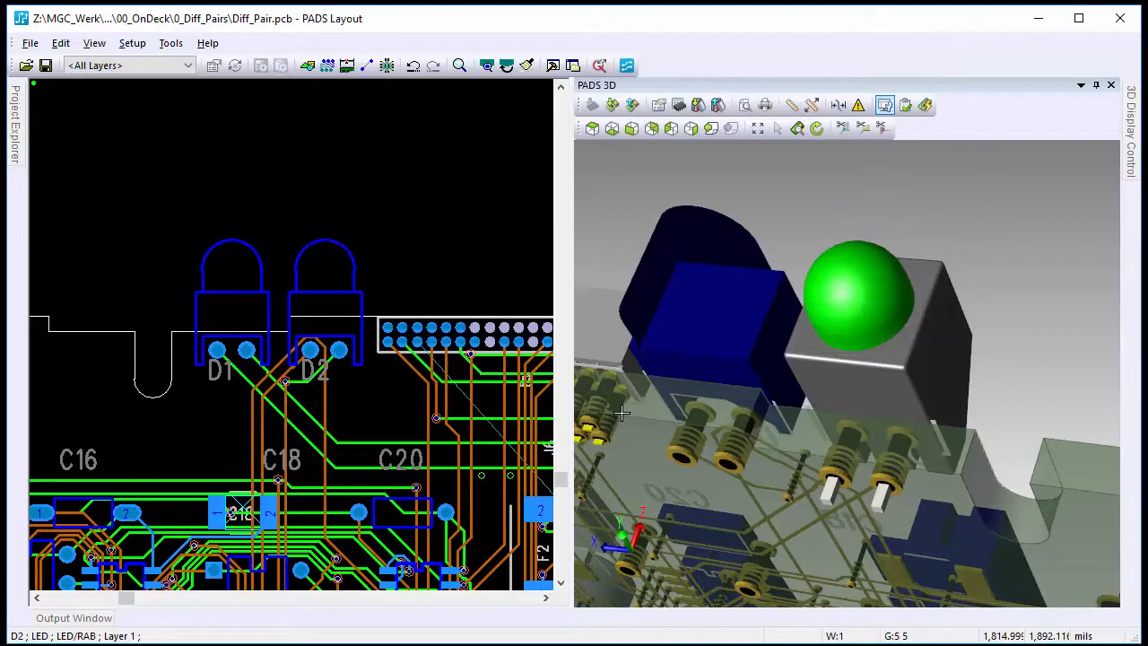
Edit D2's LED/RAB decal and choose L503RD-H401.stp as the 3D model to import
left_click_drag(622, 414, 718, 323)
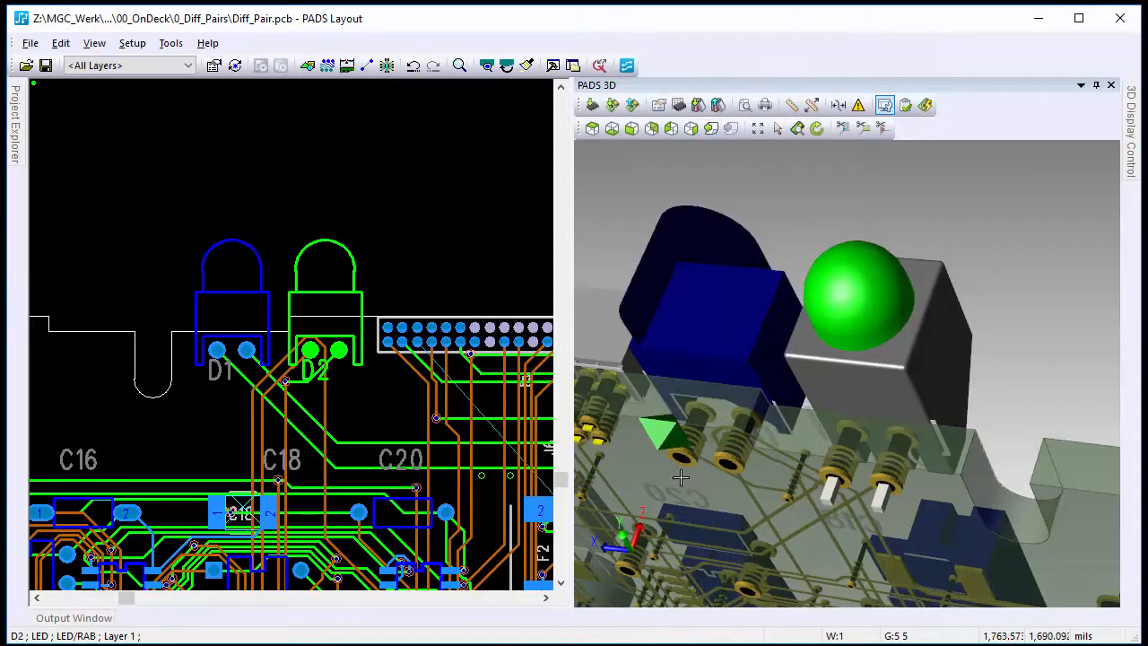
right_click(679, 478)
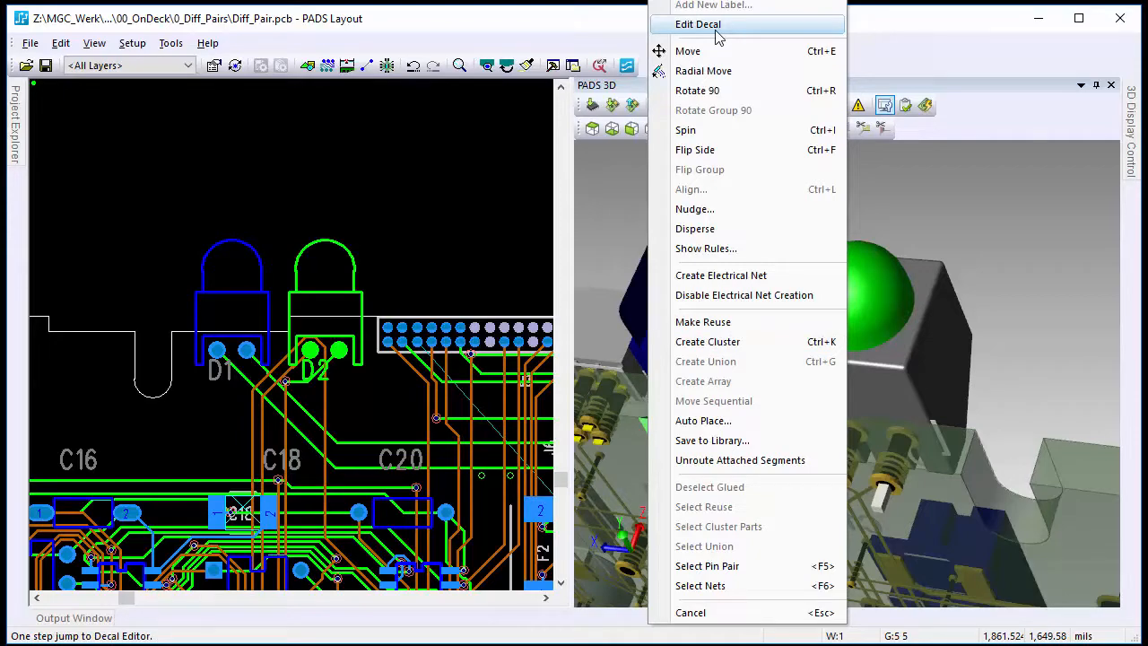
left_click(698, 24)
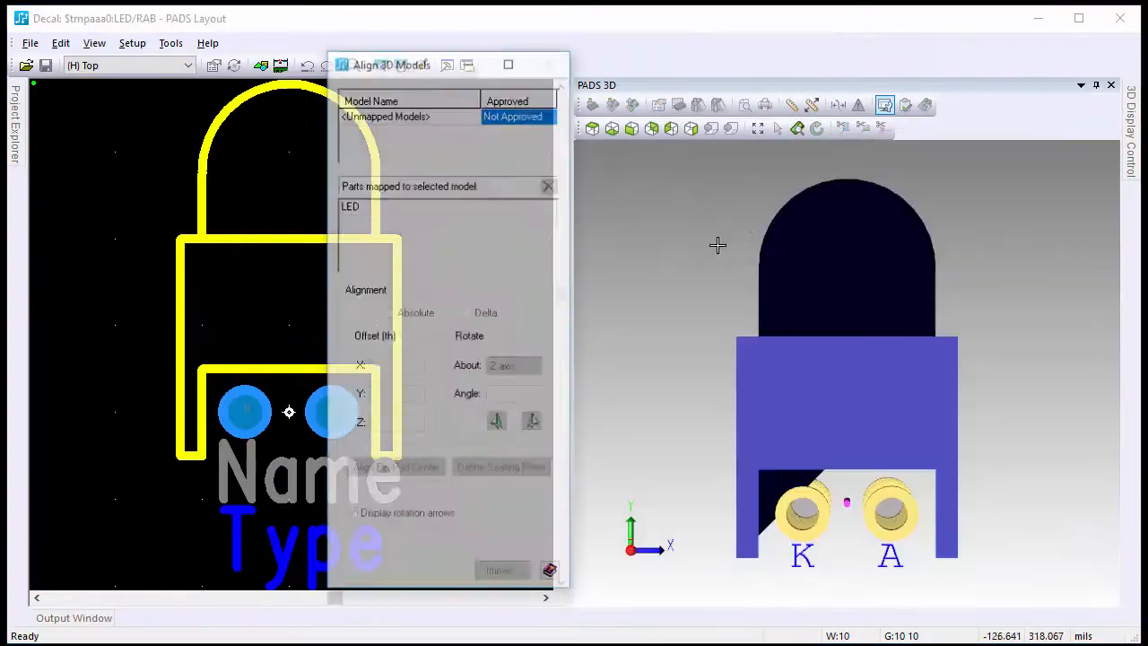
left_click(502, 573)
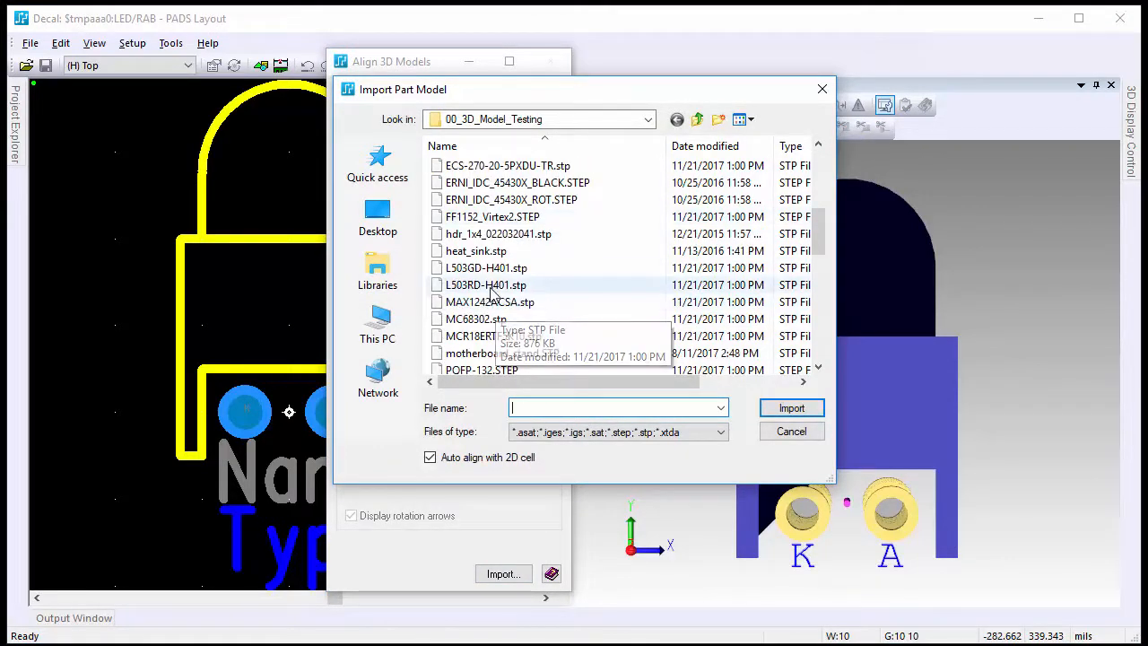
left_click(486, 285)
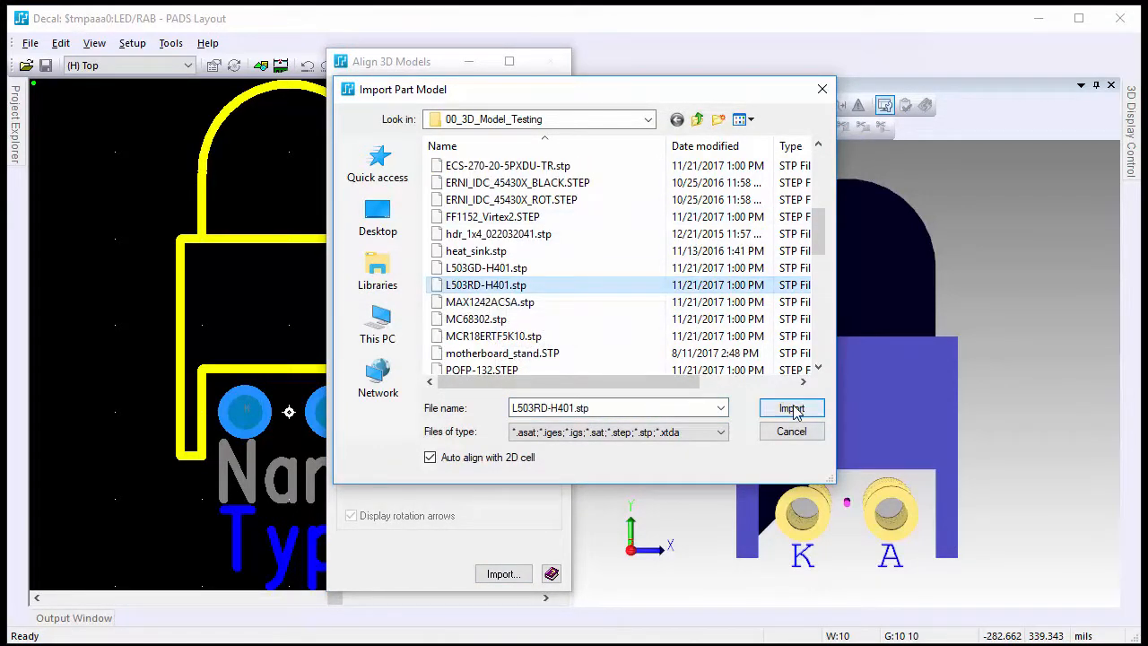
Import L503RD-H401.stp, centre its pin on the pad, and seat its body face on the copper
left_click(790, 408)
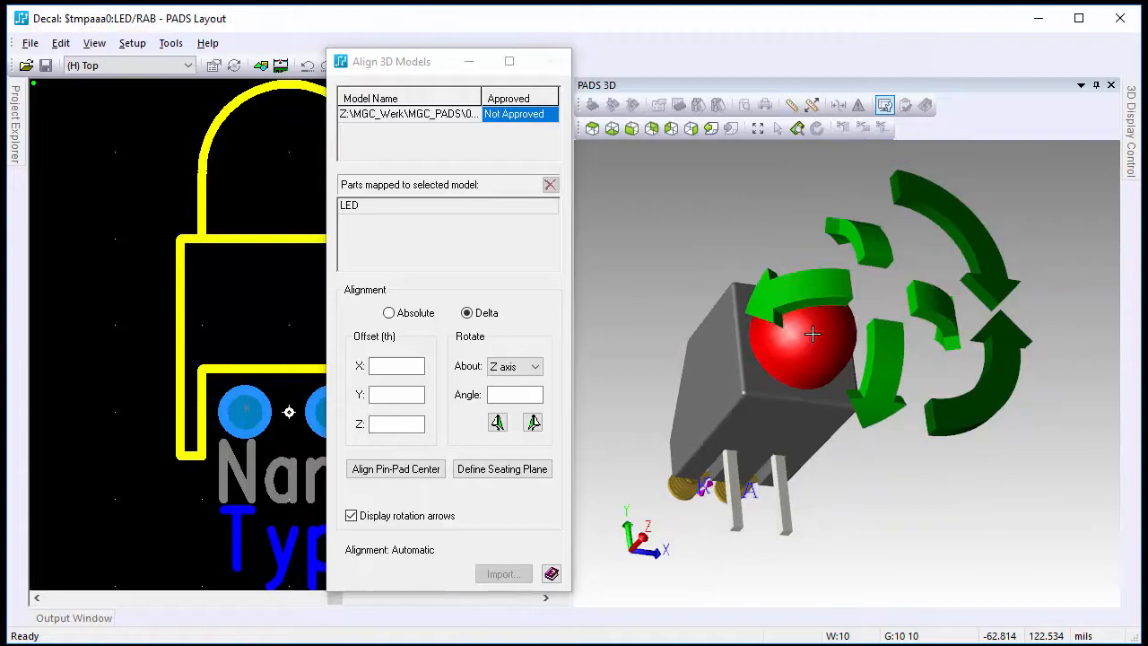
left_click(351, 514)
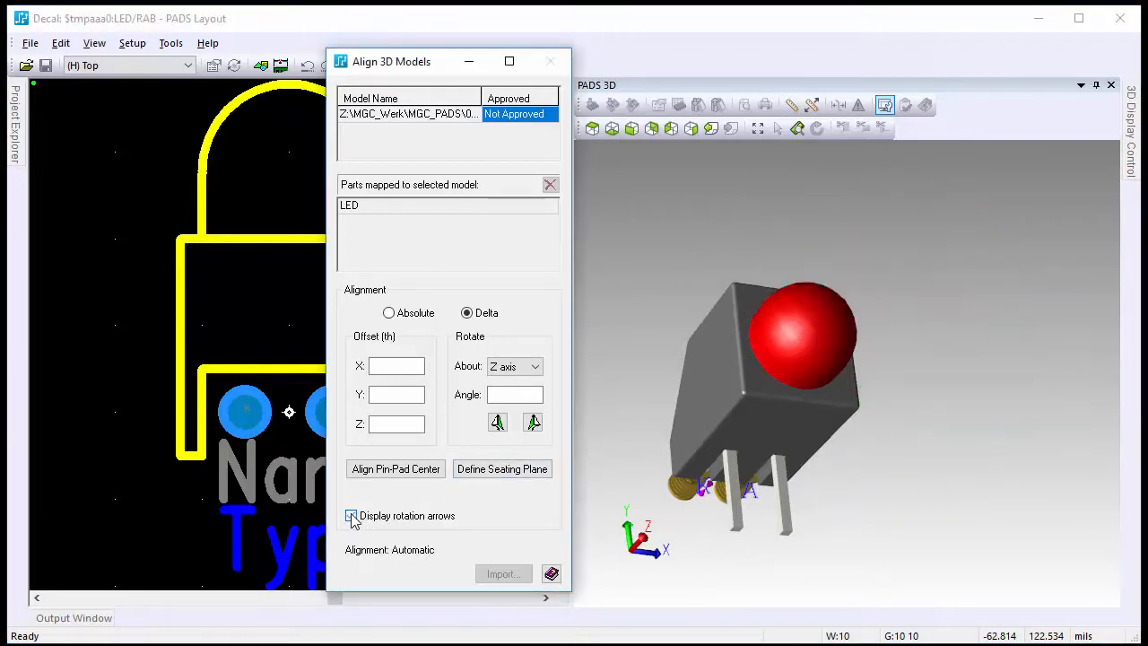
left_click(350, 515)
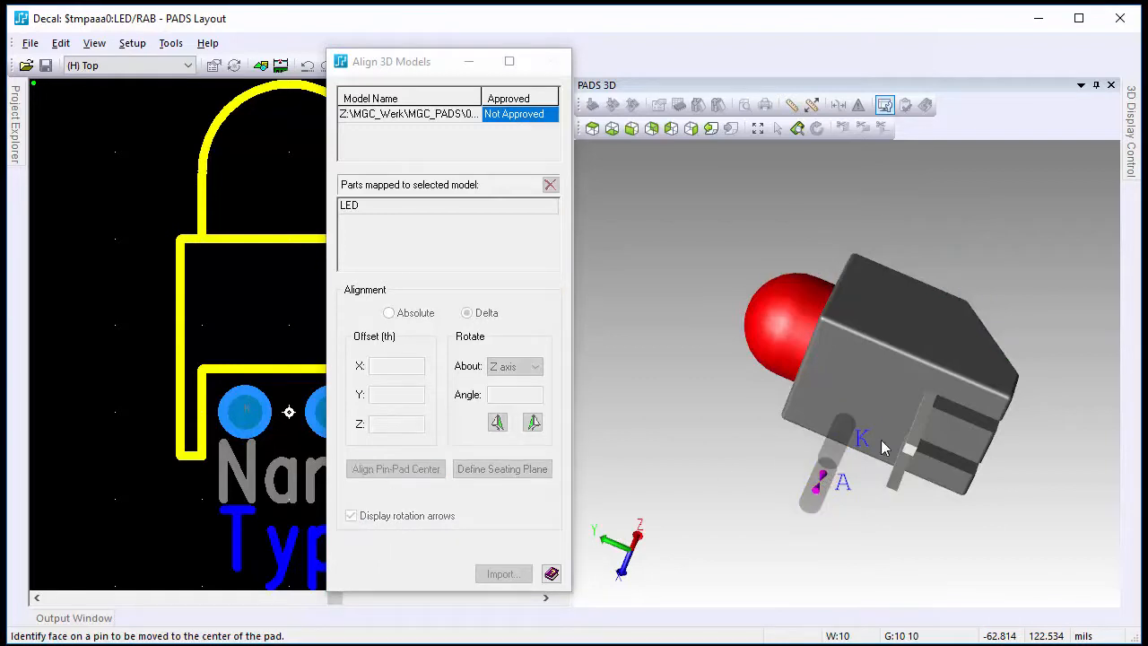
left_click(829, 457)
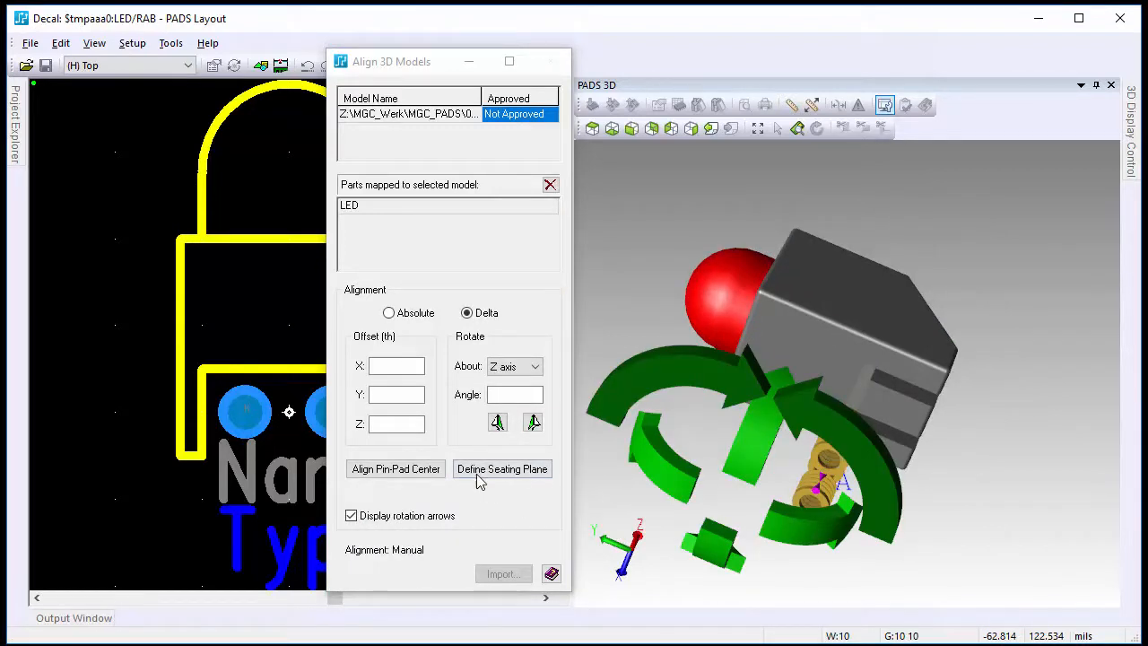
left_click(502, 468)
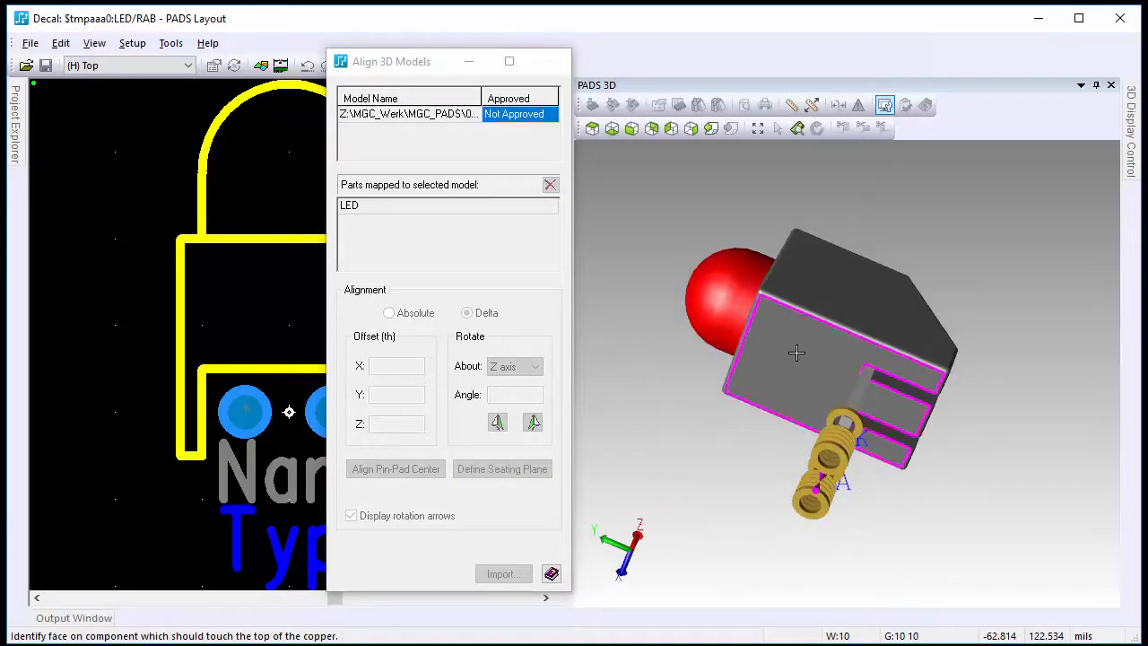
left_click(468, 312)
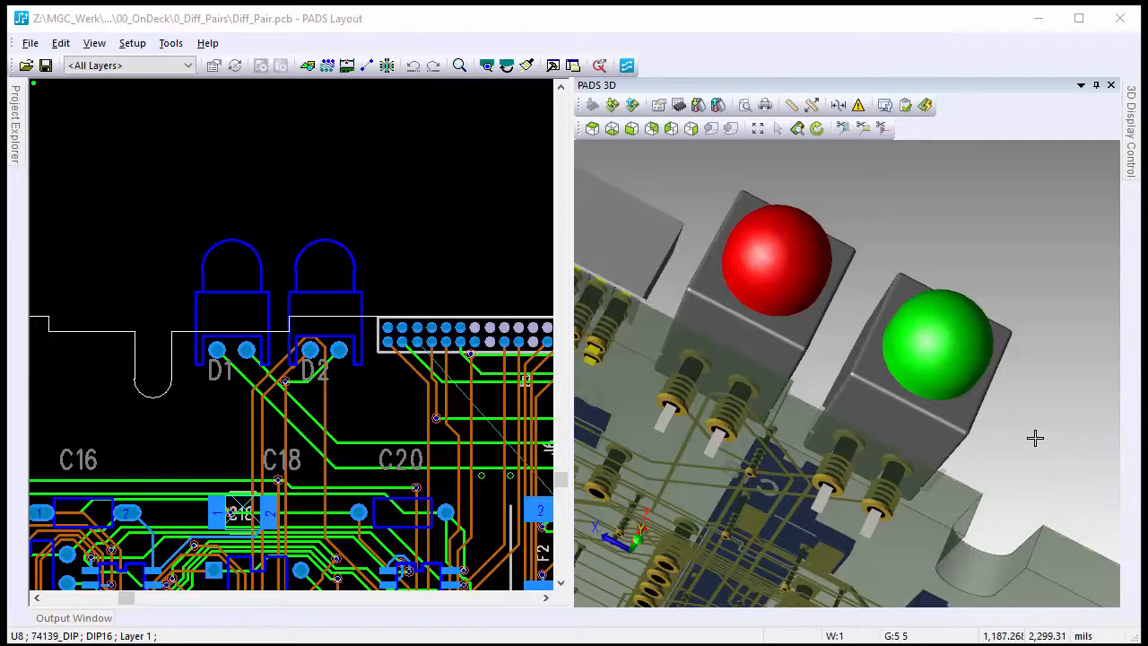
mouse_move(1061, 267)
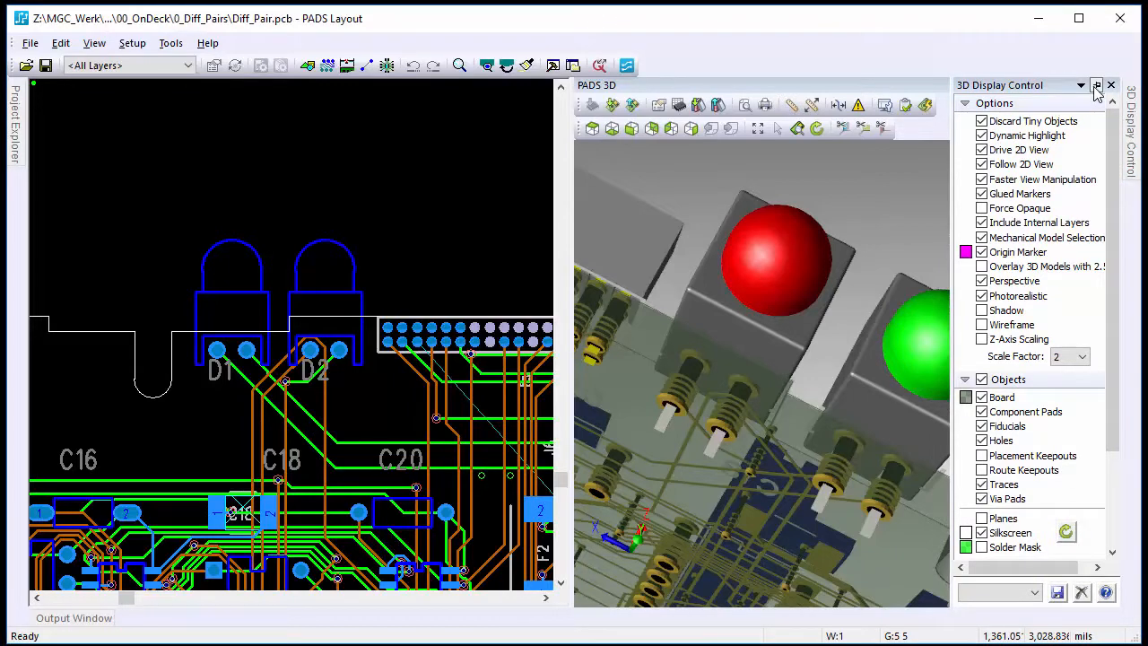
Pin the 3D Display Control pane open beside the board
left_click(1097, 84)
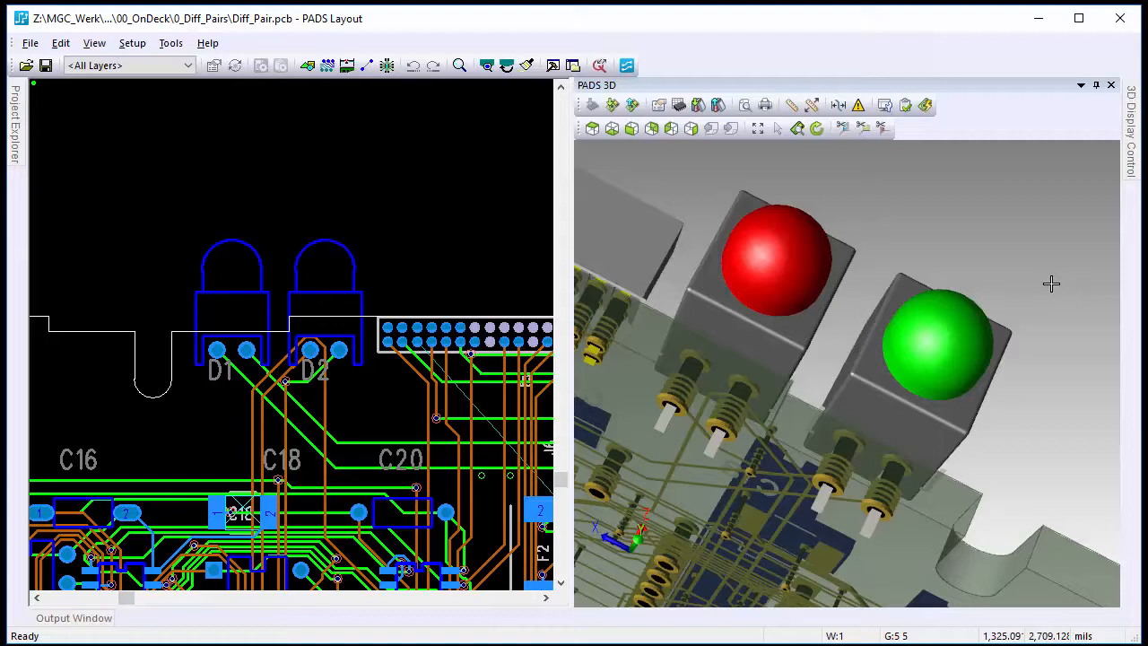
left_click(1128, 84)
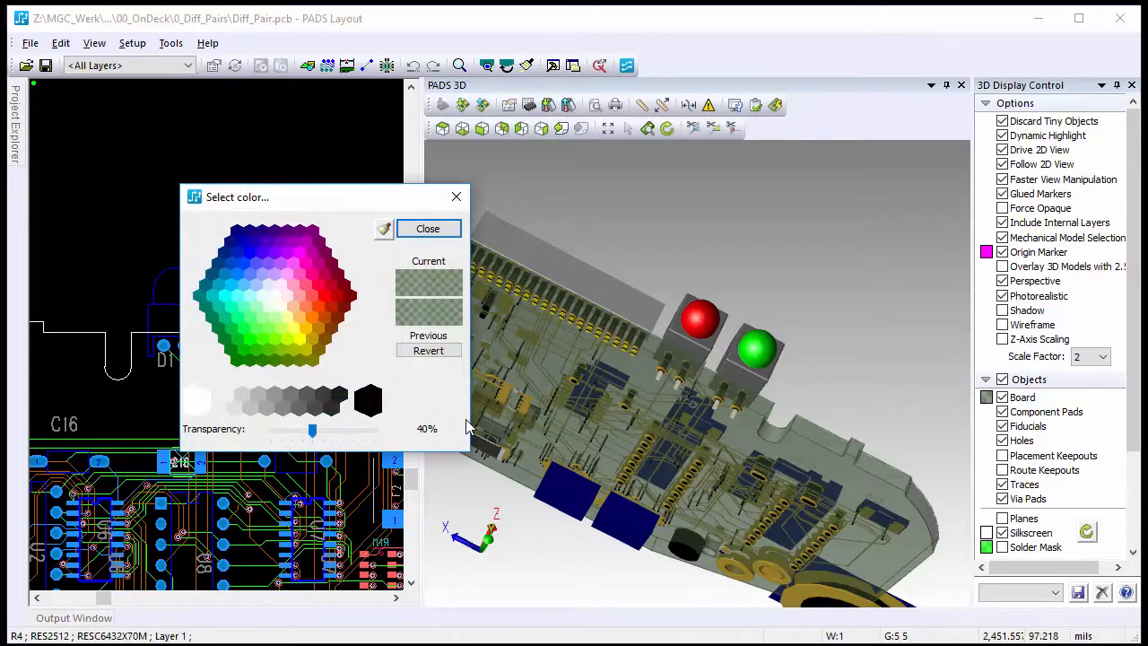
Try a salmon pink board colour, then revert to the original colour
left_click(306, 310)
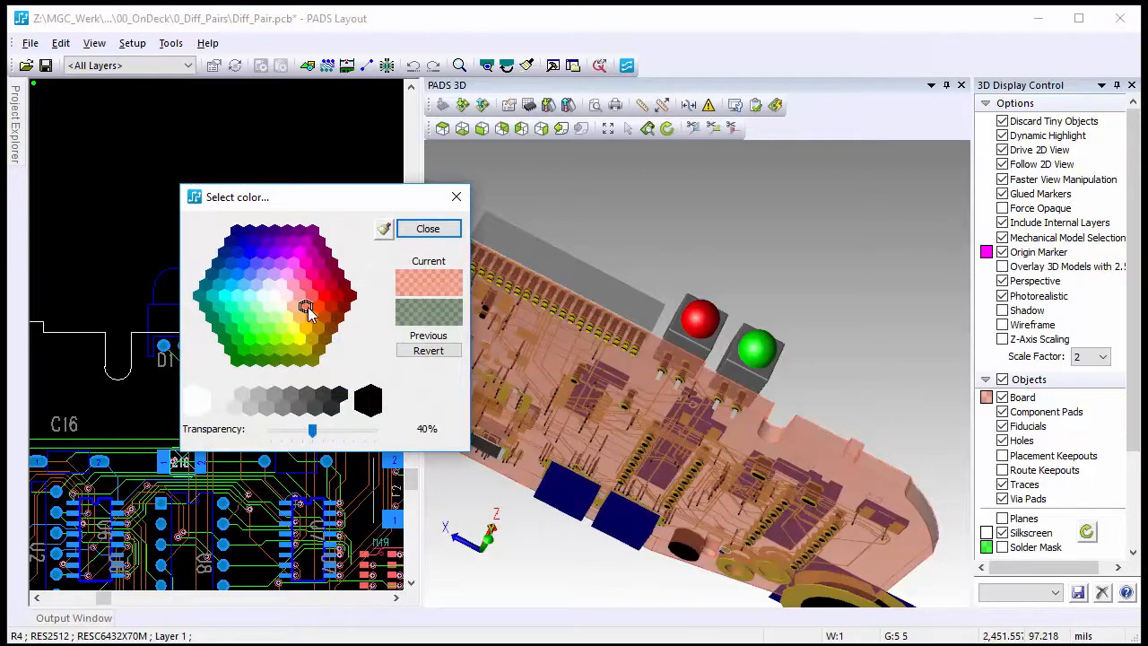
left_click_drag(312, 431, 363, 432)
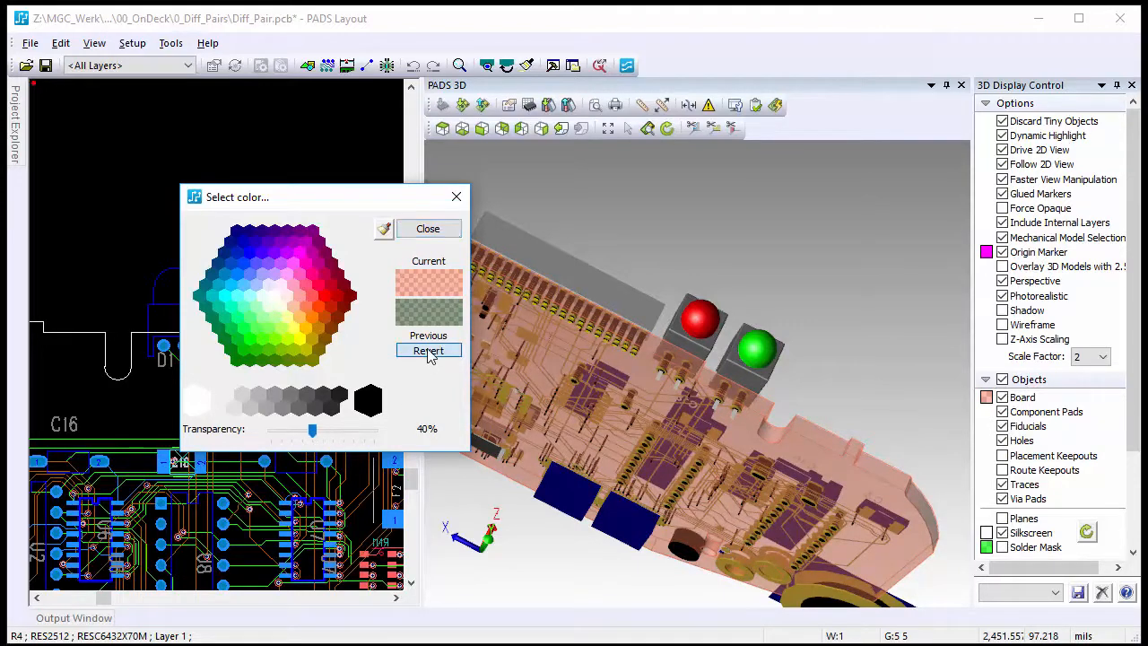
left_click(428, 228)
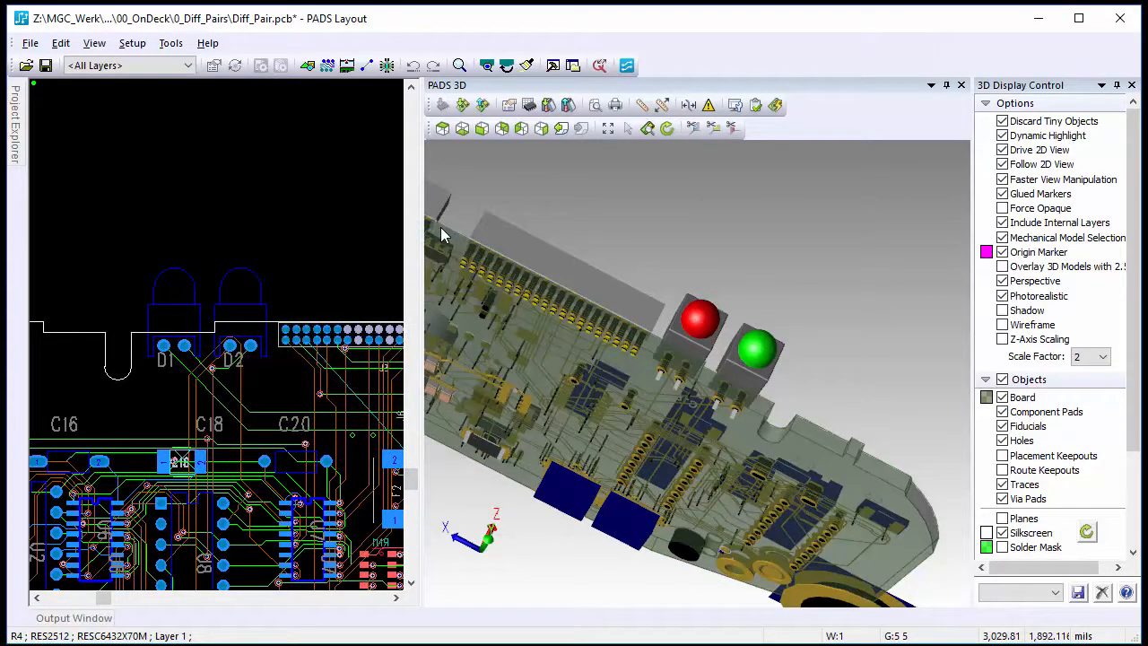